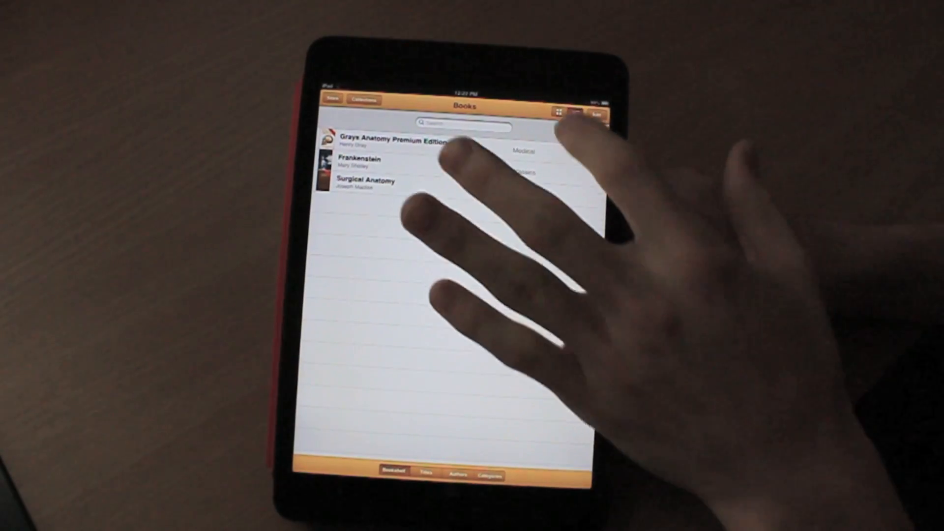
# - Switch the library to bookshelf view and display the Books collection
pyautogui.click(559, 114)
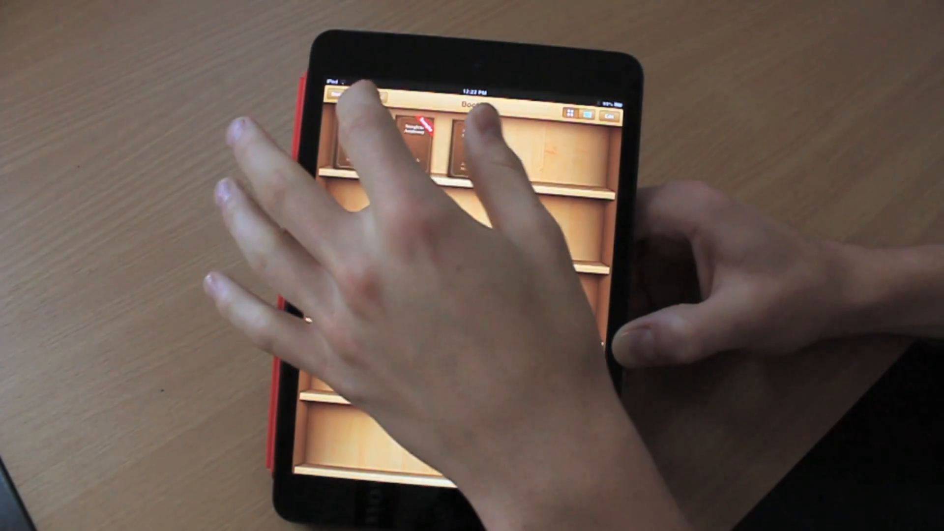
pyautogui.click(367, 98)
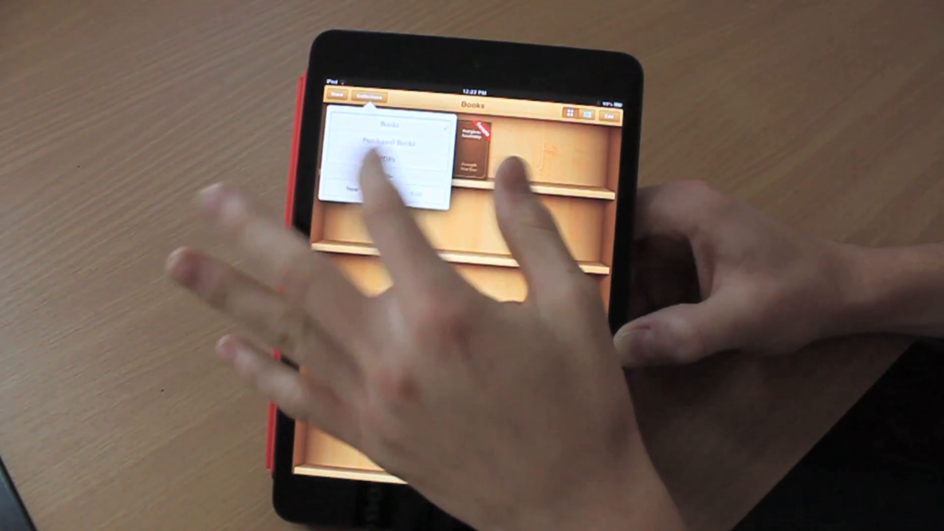
pyautogui.click(382, 142)
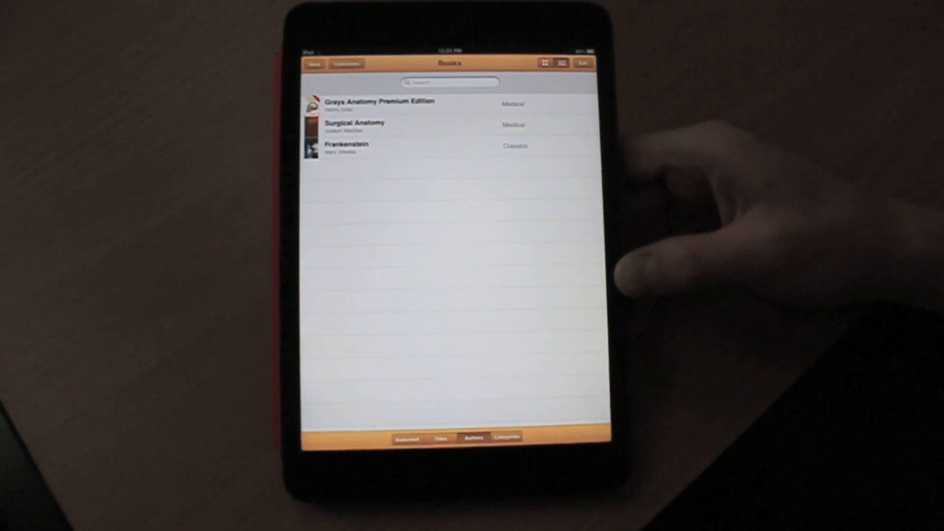
# - Sort the book list by category, grouping Frankenstein under Classics and anatomy titles under Medical
pyautogui.click(504, 436)
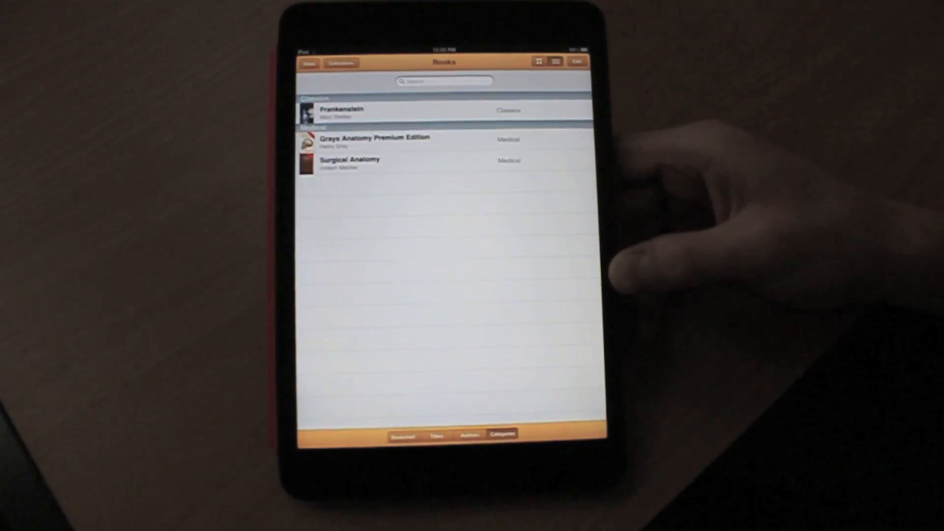